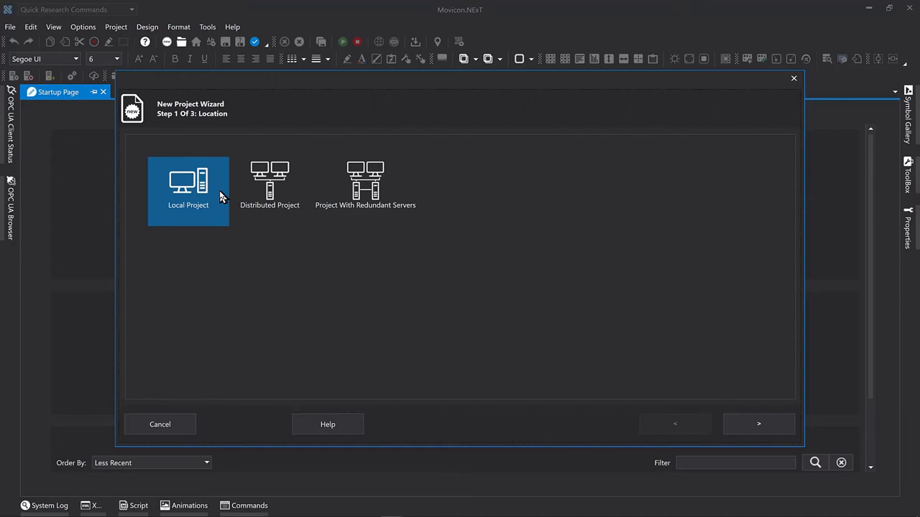
# Advance the New Project Wizard from Local Project to its name and location step.
pyautogui.click(759, 424)
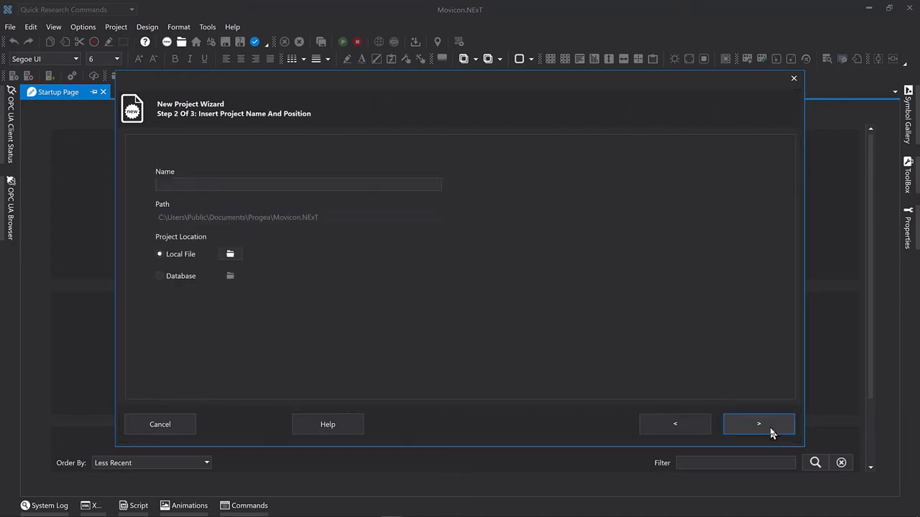